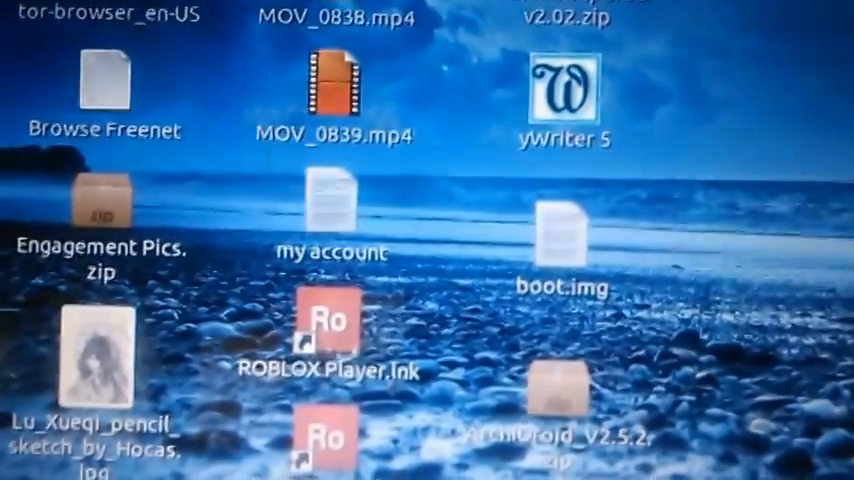
# Scroll the Files window listing the downloaded archives and installers
pyautogui.scroll(-3)
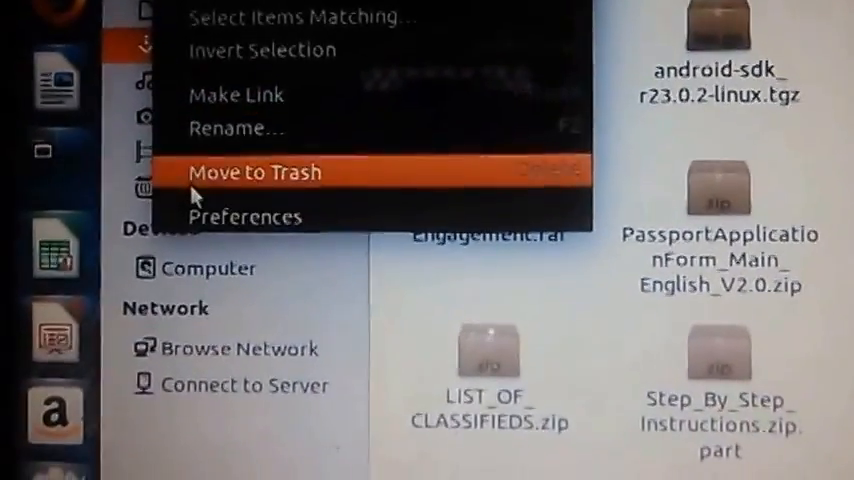
# Bring up the Files preferences and scroll to the Executable Text Files behavior options
pyautogui.click(244, 216)
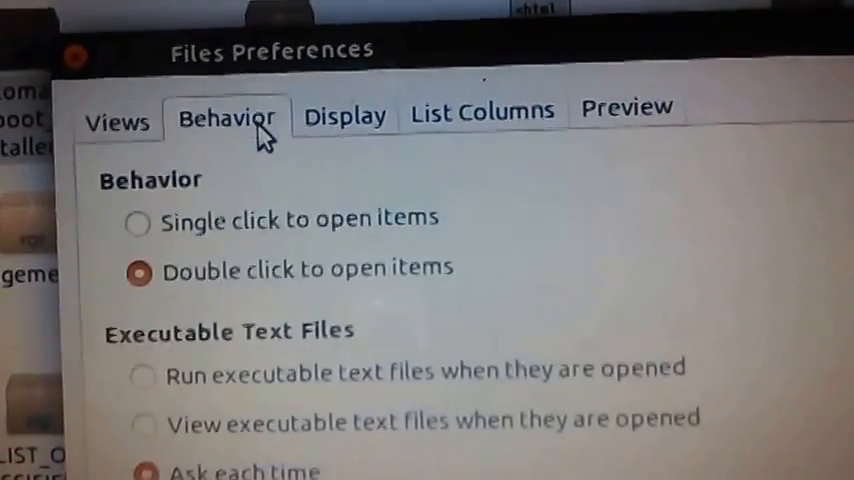
pyautogui.scroll(-3)
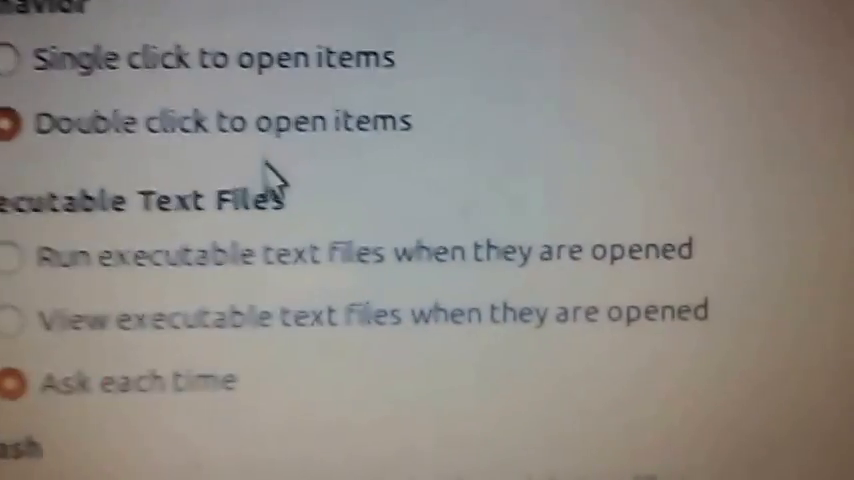
pyautogui.scroll(-3)
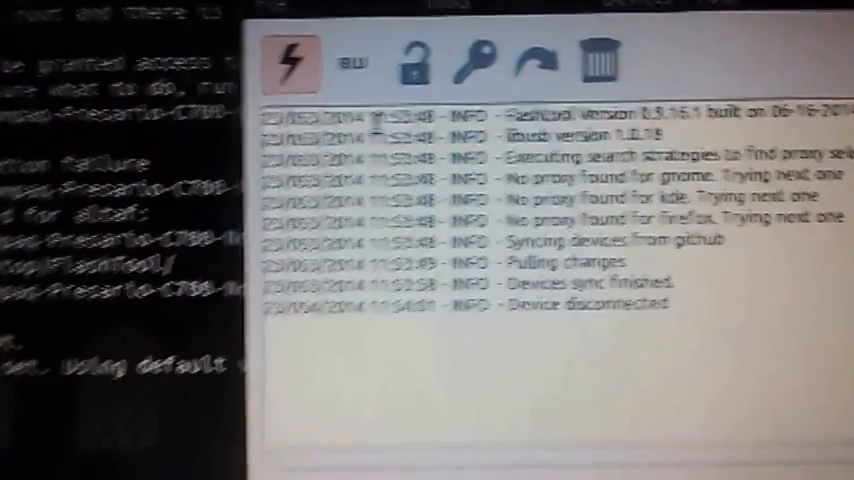
# Start the bootloader unlock (BLU) once the device sync has finished
pyautogui.click(288, 60)
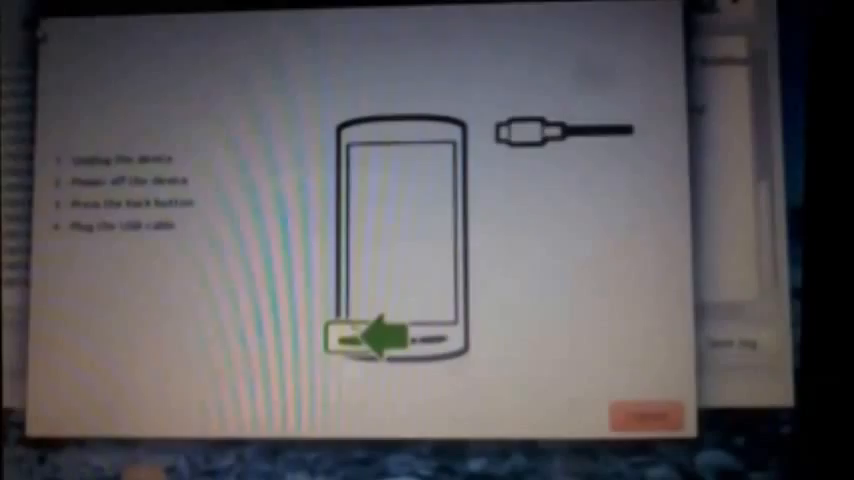